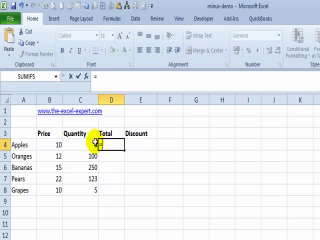
- Enter the formula =B4*C4 in D4 to total the Apples price times quantity
type("=84")
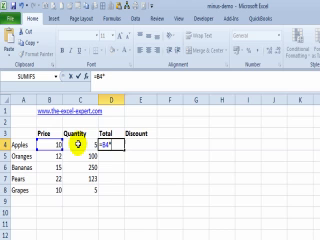
type("C4")
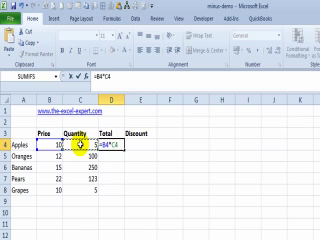
key("enter")
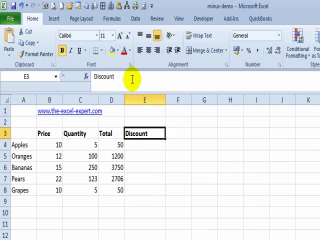
- Append " - 5%" to the E3 heading so it reads "Discount - 5%"
type("-")
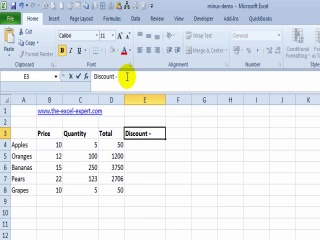
type("5%")
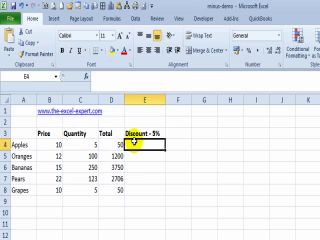
- Enter =D4*5% in E4 and fill it down to E8
type("=D4")
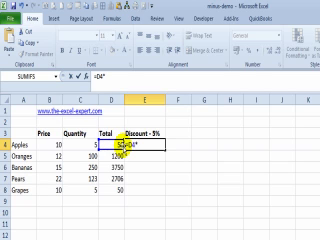
type("*5")
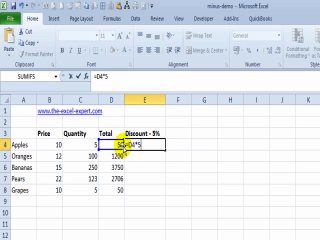
type("%")
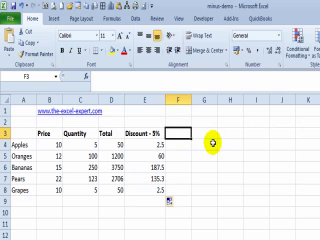
- Head column F "Net total" and begin its Apples formula with =D4
type("Net total")
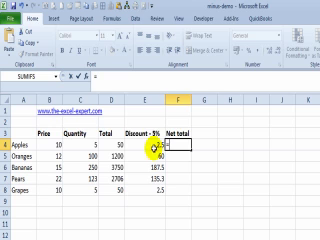
type("=D4")
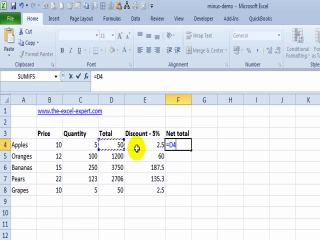